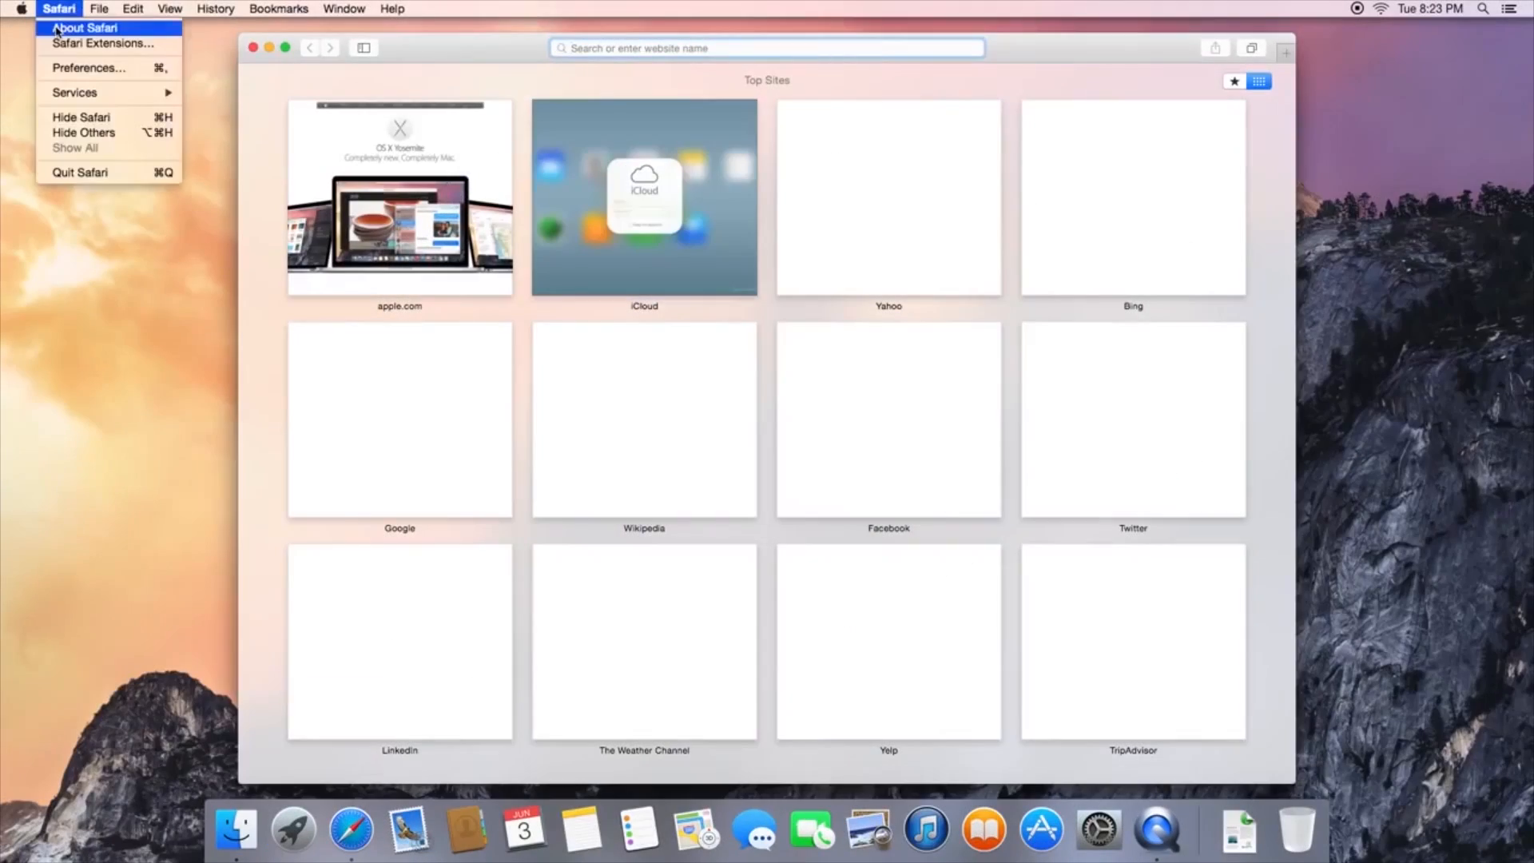
Step: Show Safari's About window confirming version 8.0, then return to the MacBook specs page
{"action": "left_click", "coordinate": [83, 27]}
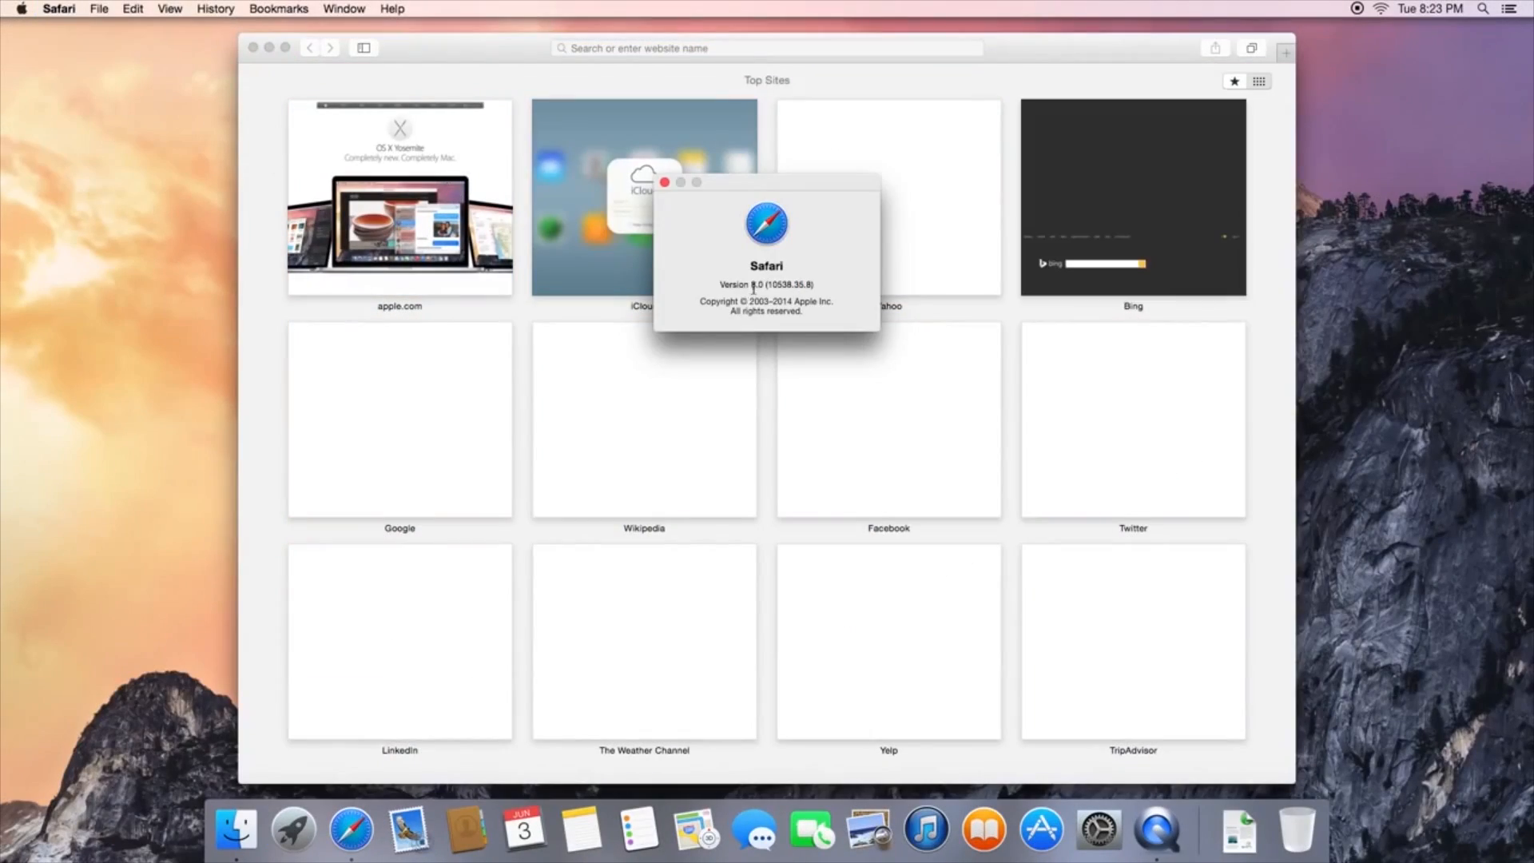
{"action": "left_click", "coordinate": [523, 831]}
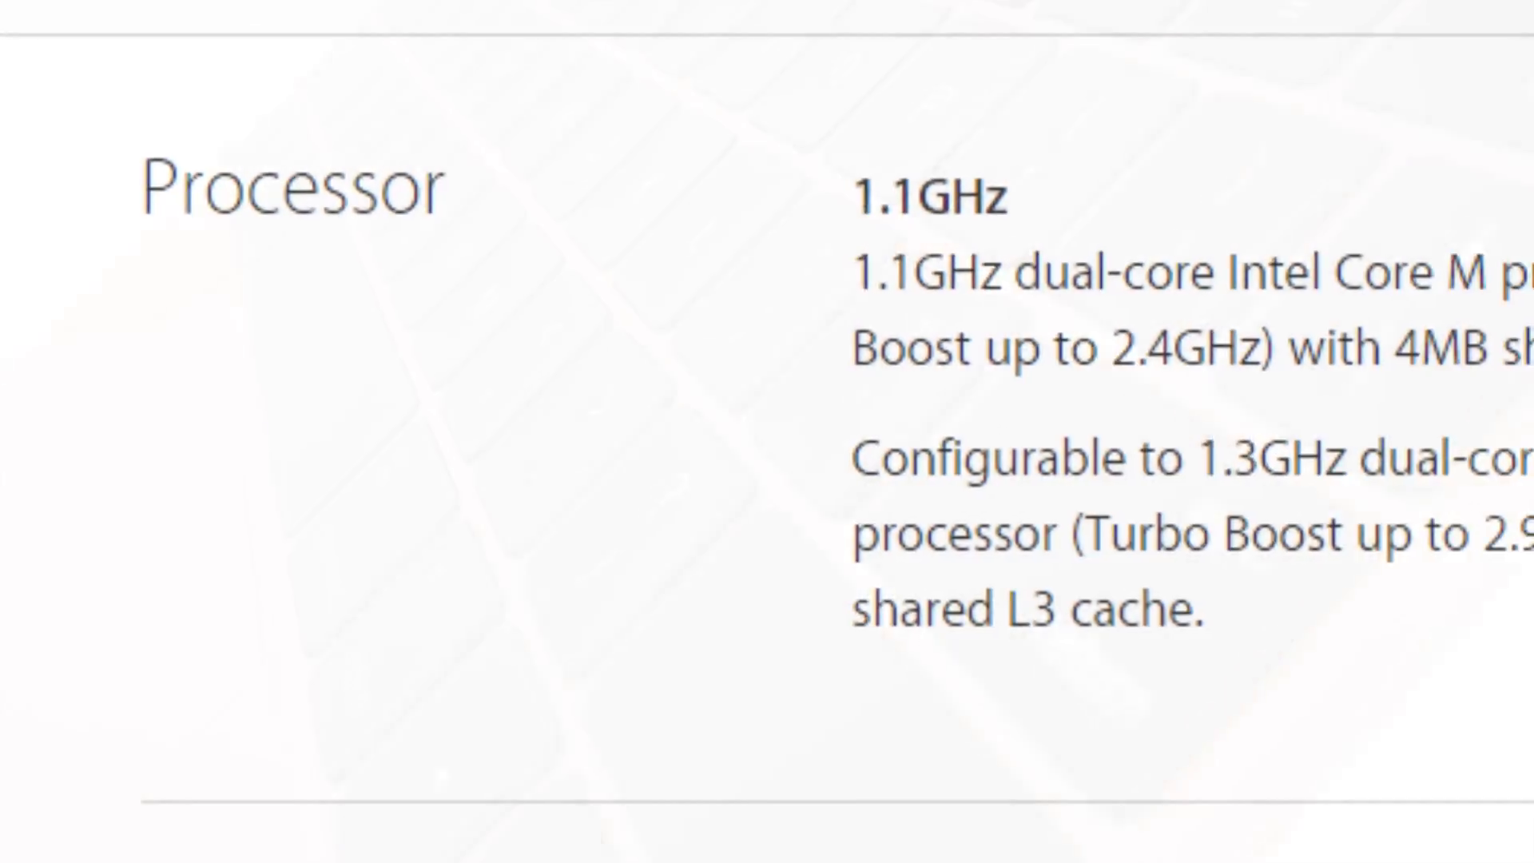
Step: Scroll the MacBook specs page to the 1.2GHz dual-core Intel Core M processor option
{"action": "scroll", "scroll_direction": "up", "scroll_amount": 3}
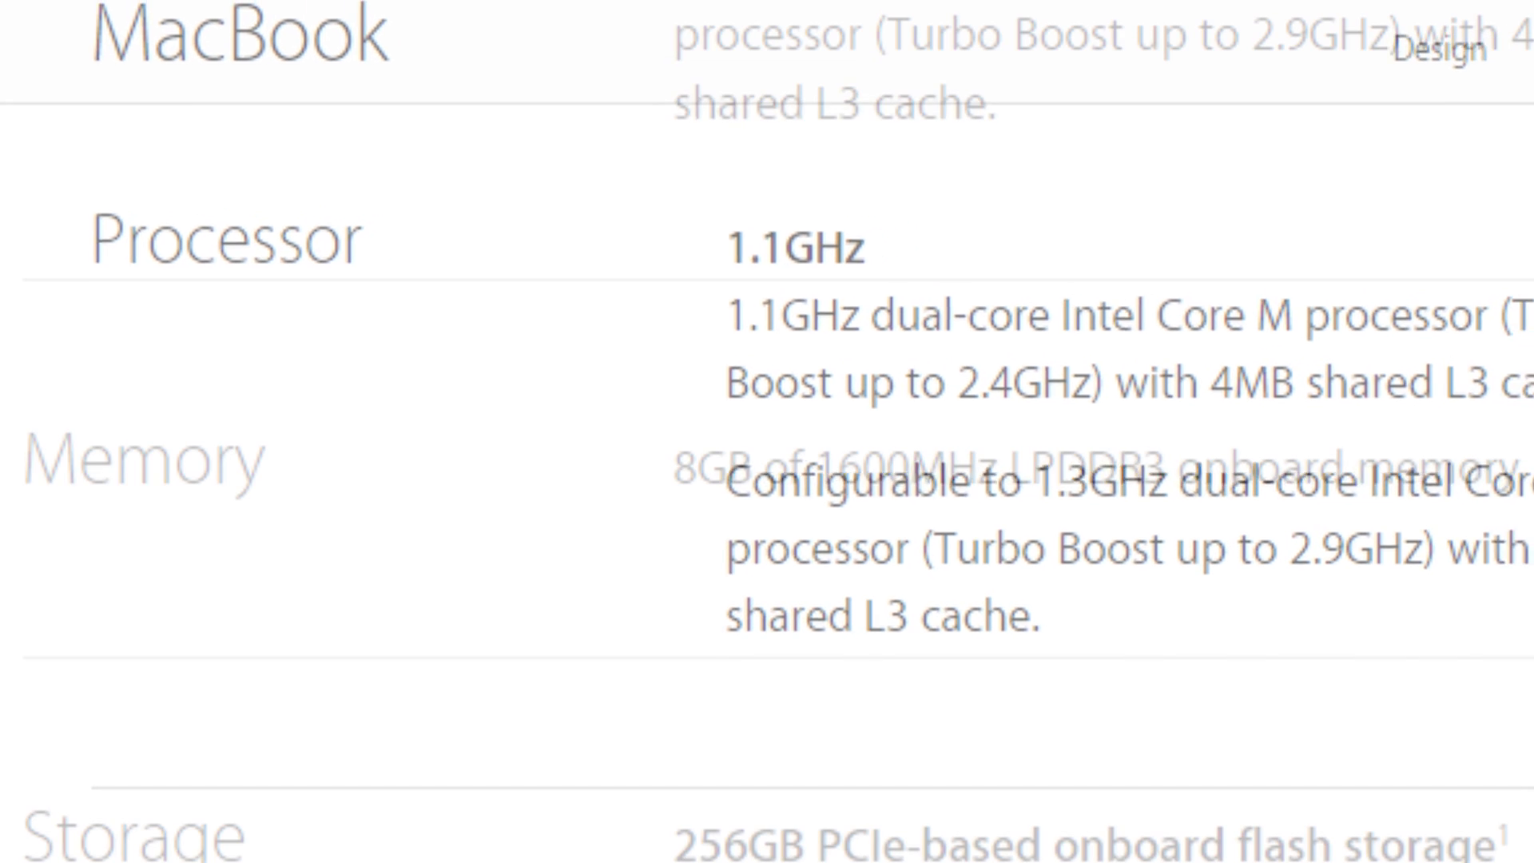
{"action": "scroll", "scroll_direction": "down", "scroll_amount": 3}
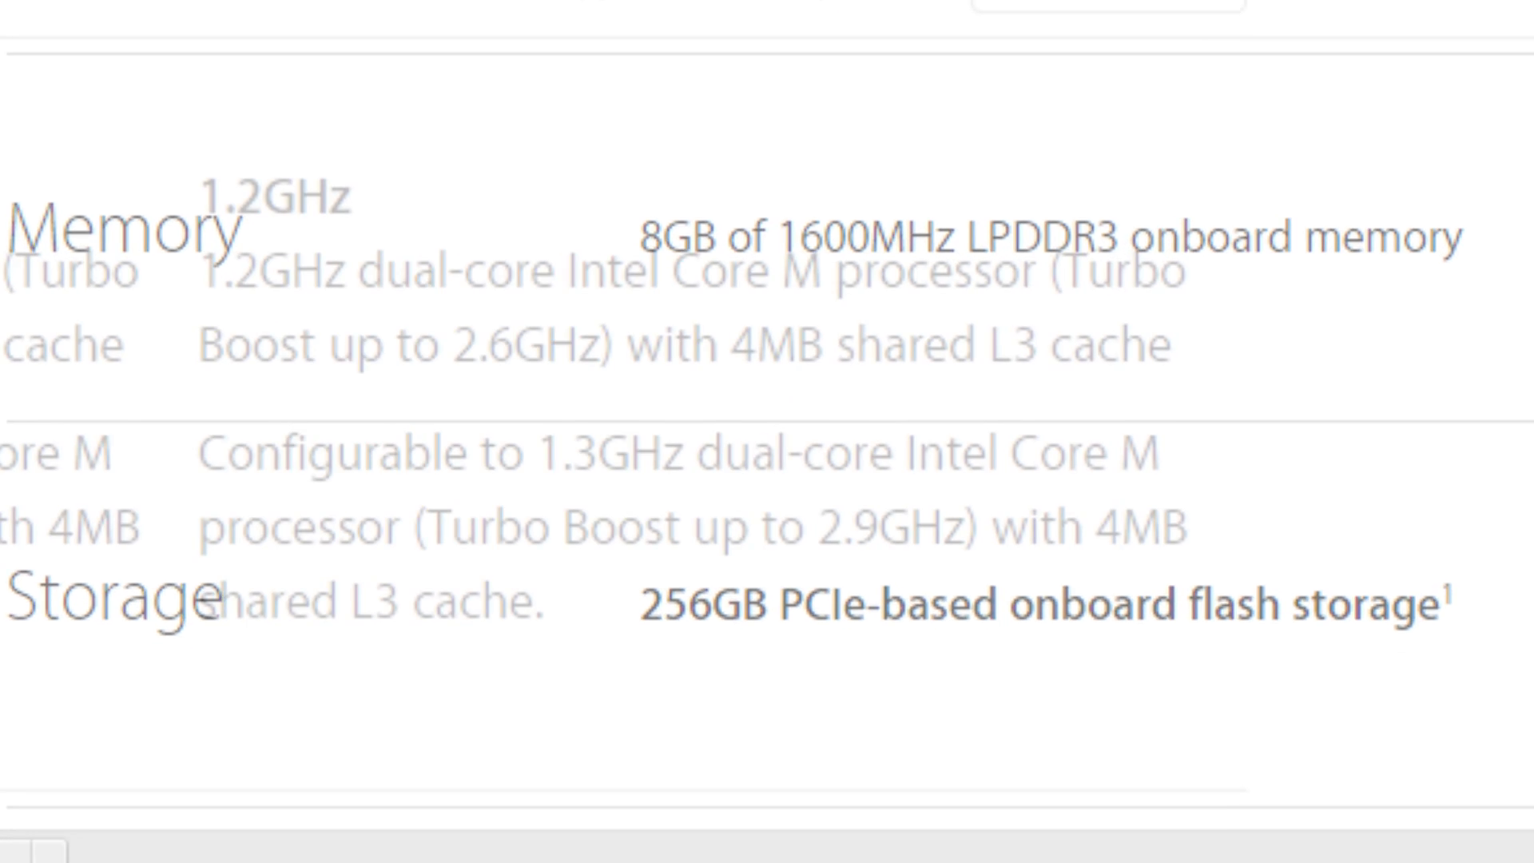
{"action": "scroll", "scroll_direction": "down", "scroll_amount": 3}
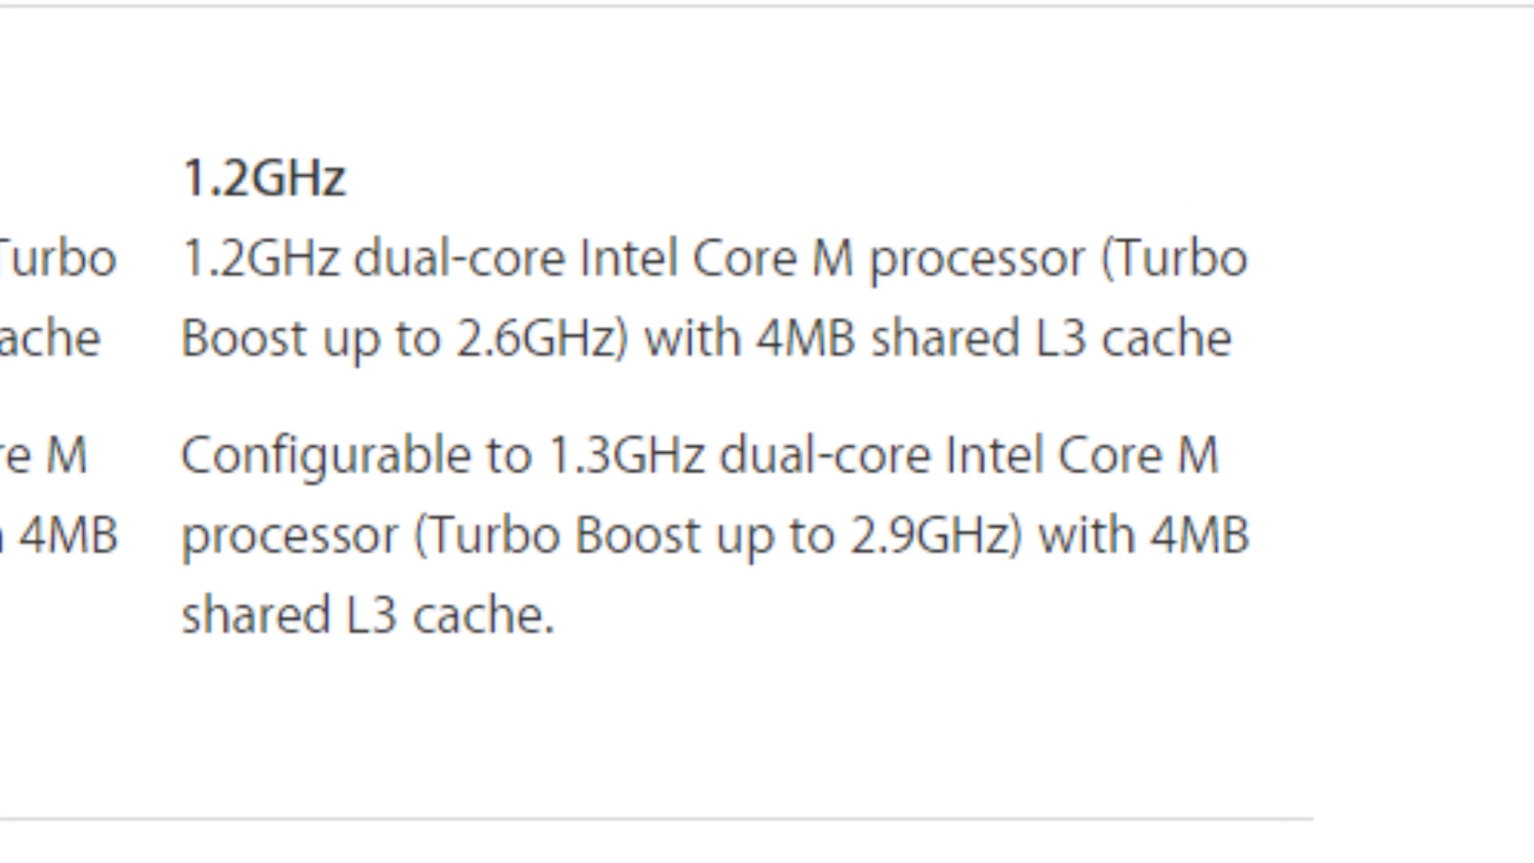